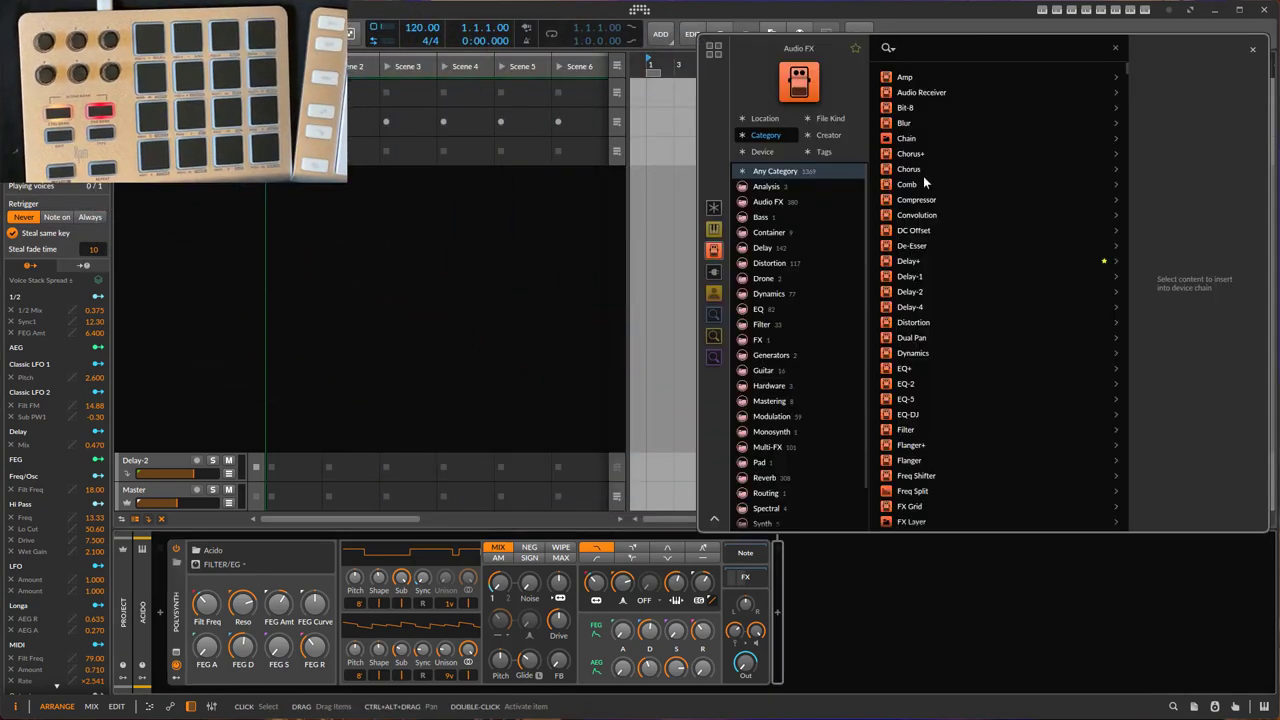
text(cho)
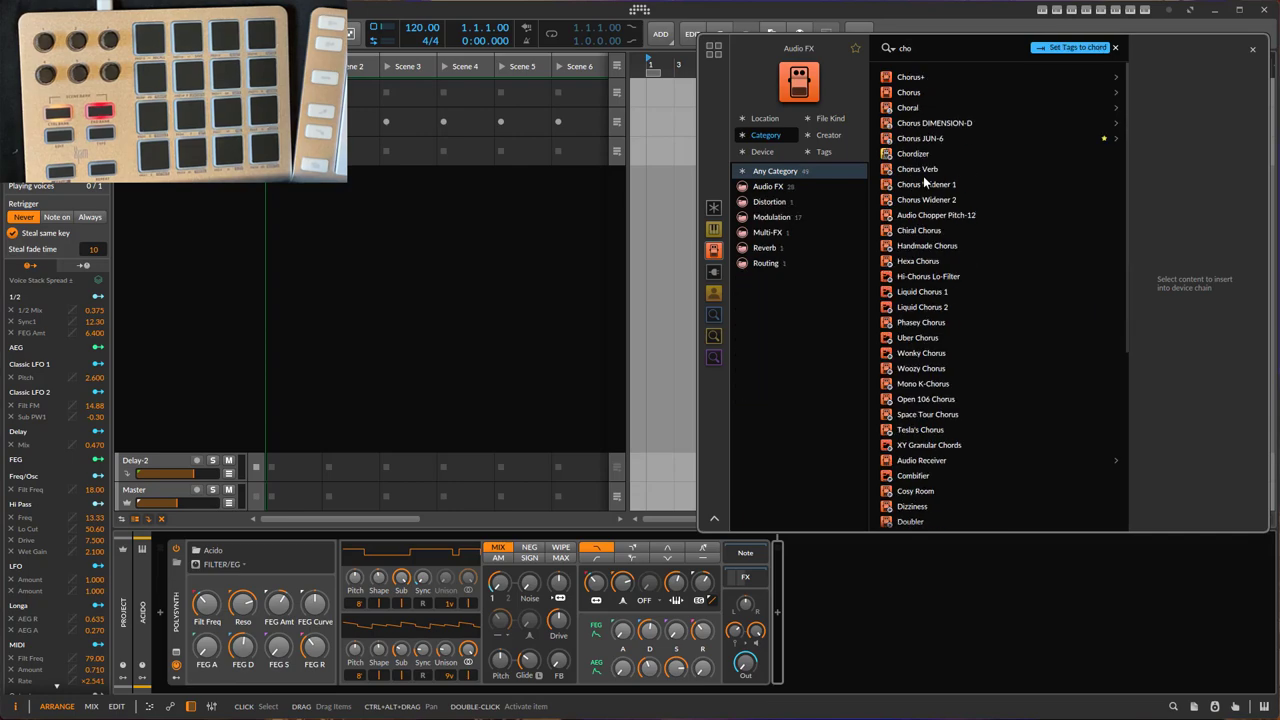